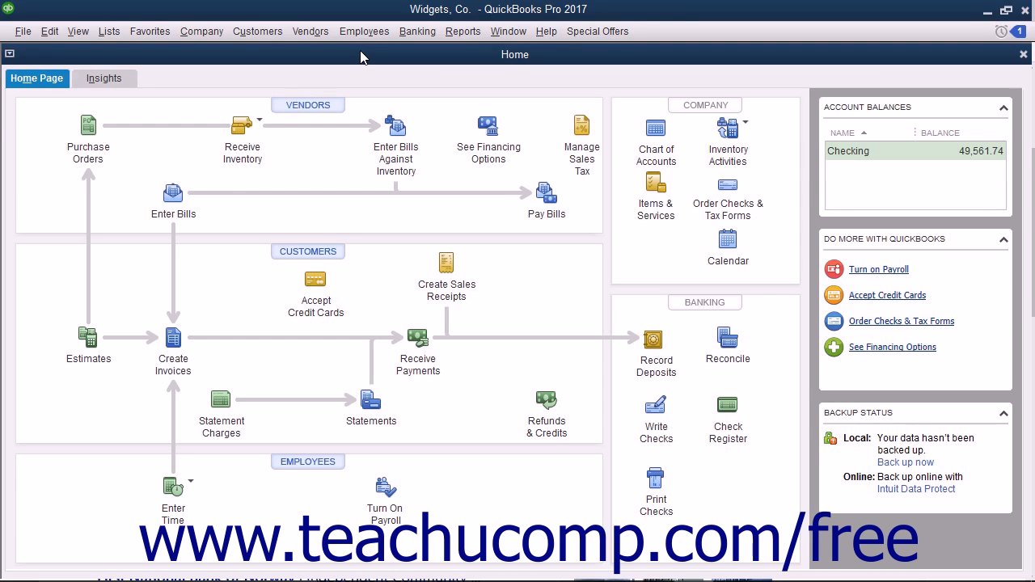
mouse_move(158, 81)
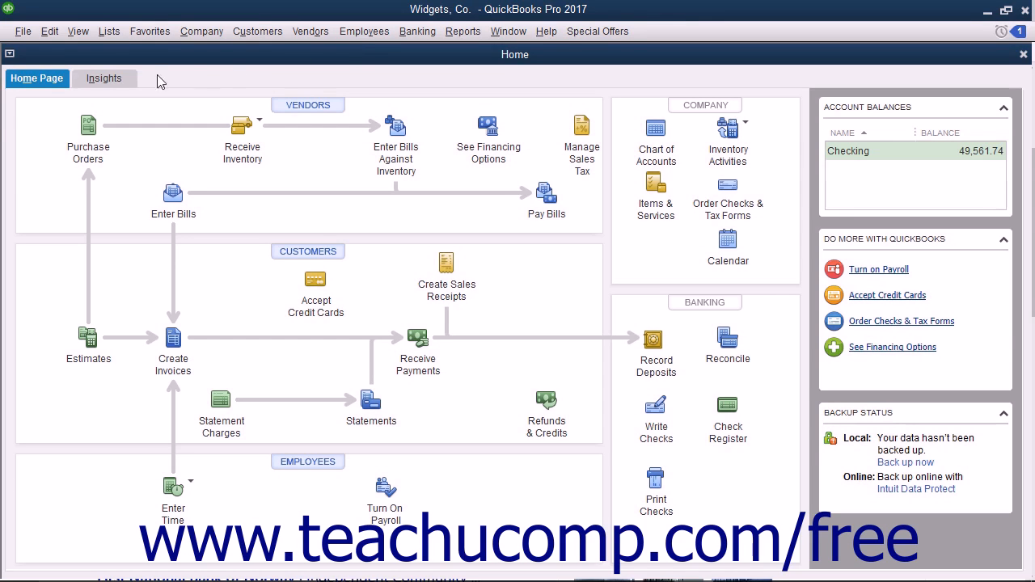
Bring up the Fixed Asset Item List for Widgets, Co. from the Lists menu.
left_click(108, 31)
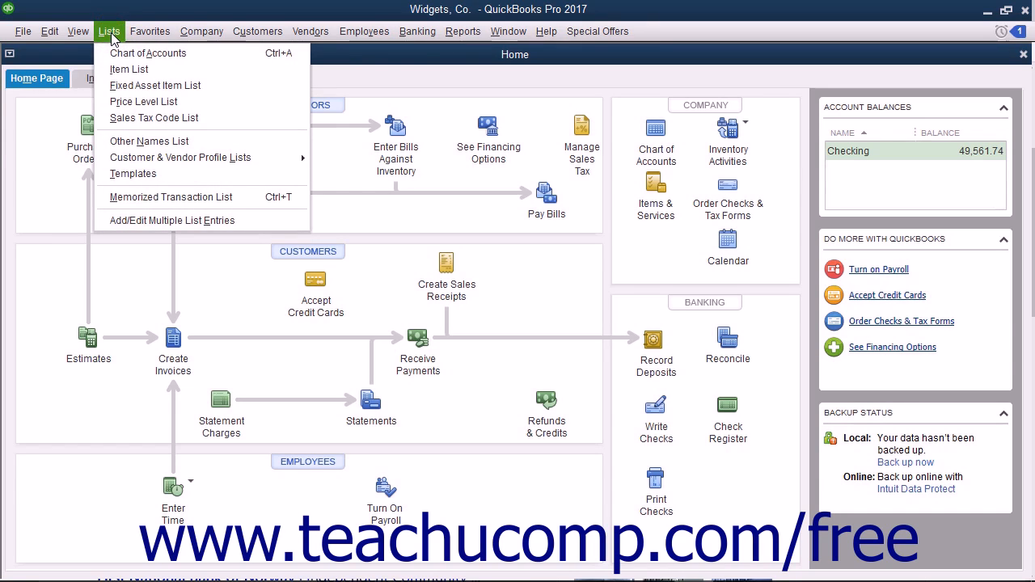
left_click(155, 84)
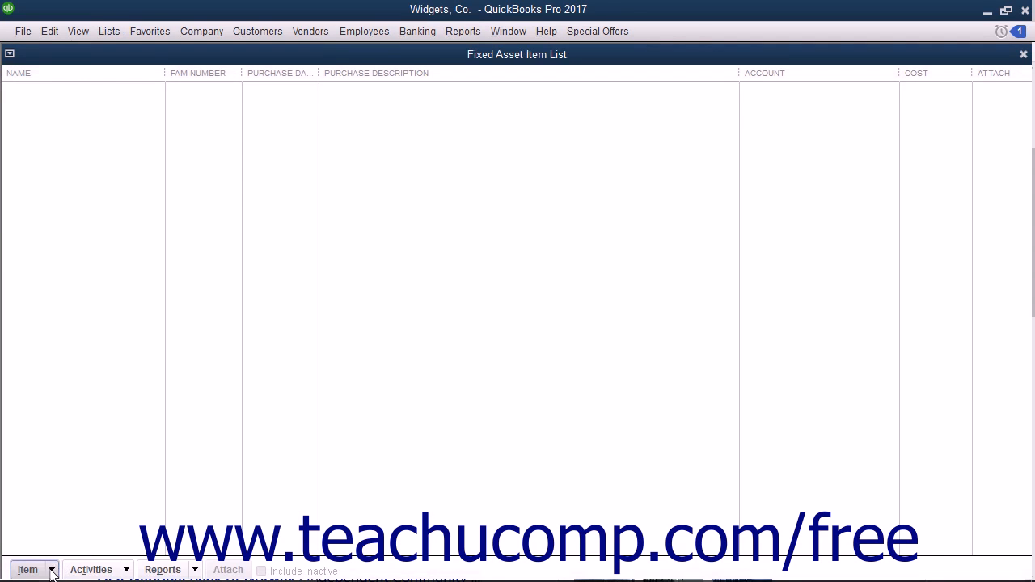
Start a new fixed asset item from the Item menu of the list.
left_click(32, 570)
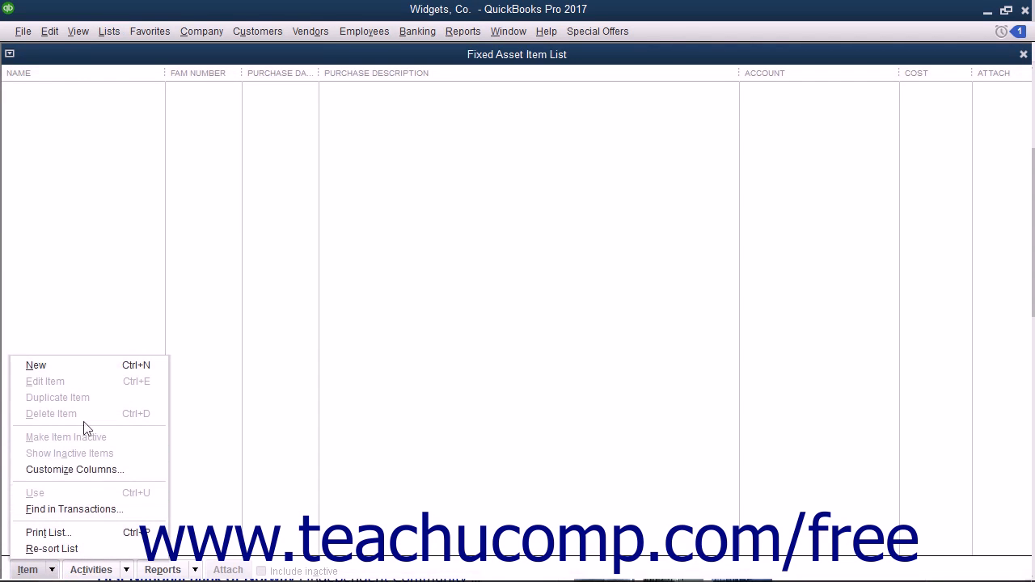
left_click(36, 366)
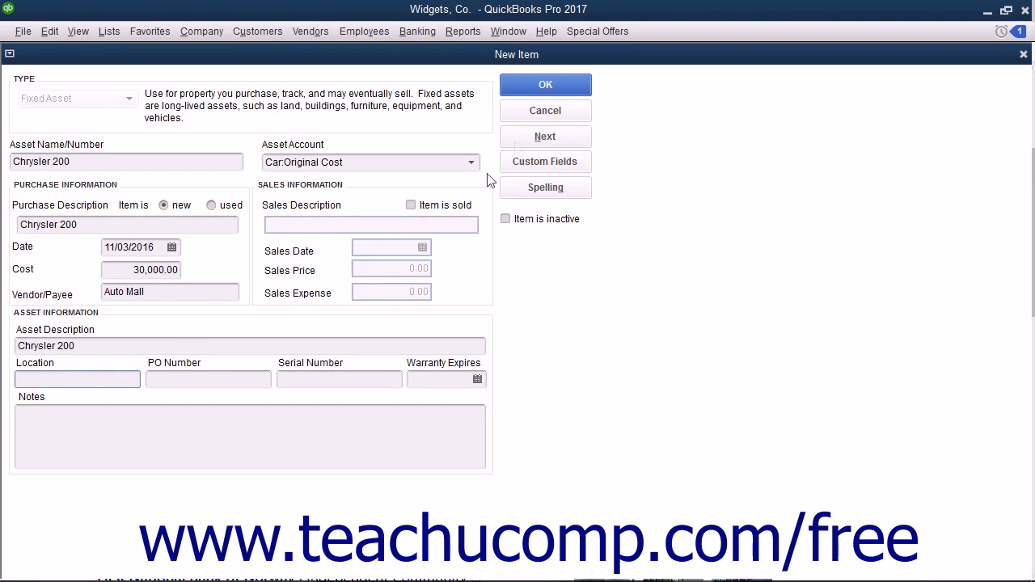
Save the Chrysler 200 asset item (Car:Original Cost, 11/03/2018, $30,000 from Auto Mall).
left_click(545, 84)
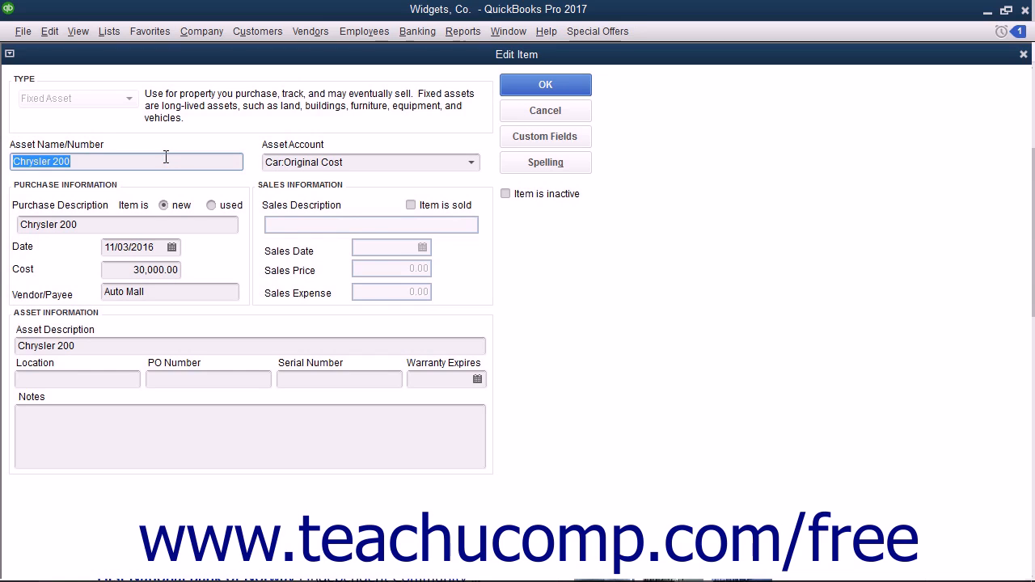
mouse_move(284, 157)
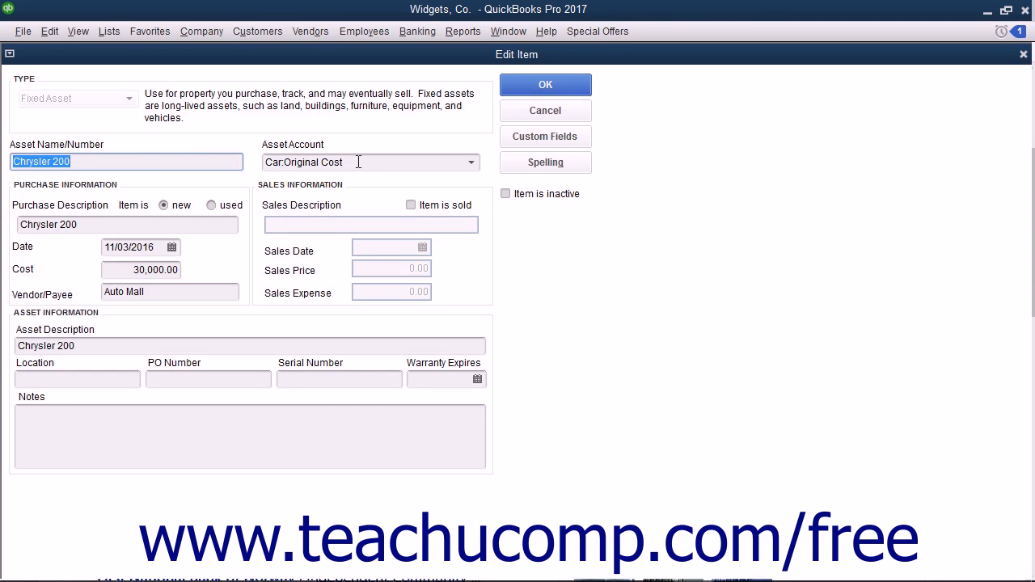
mouse_move(524, 142)
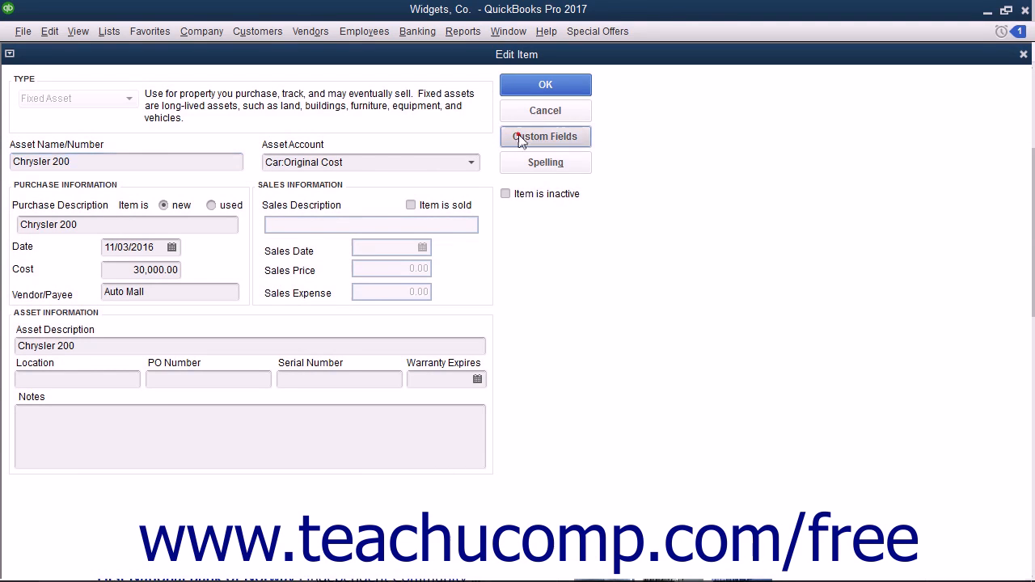
Bring up the Set up Custom Fields for Items dialog from the Chrysler 200 item.
left_click(545, 135)
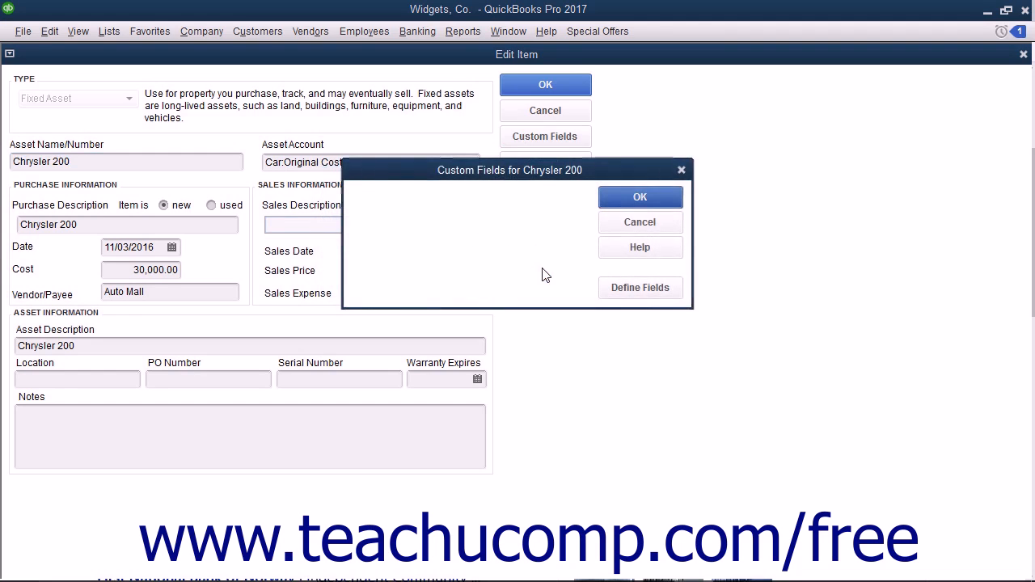
mouse_move(613, 285)
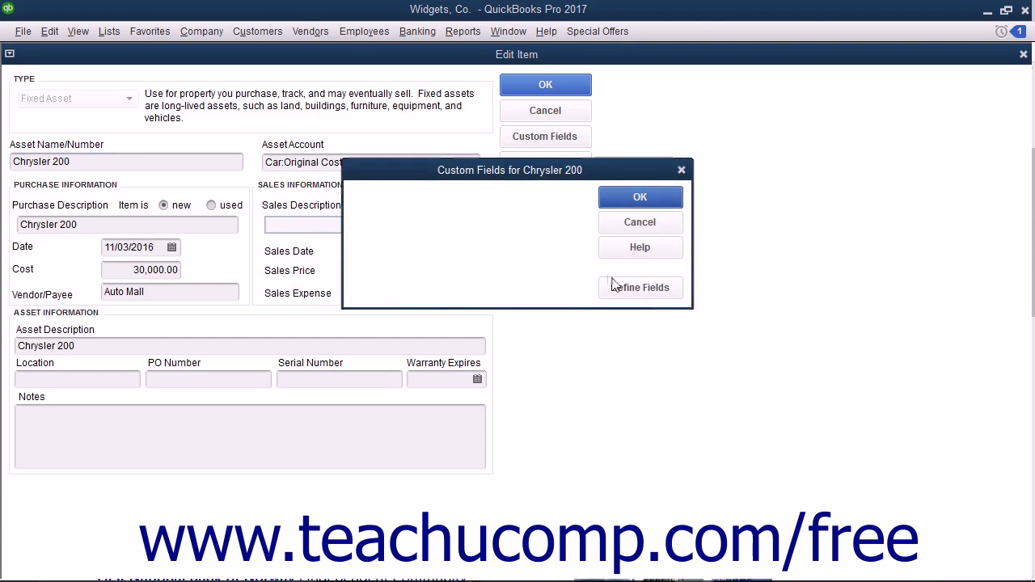
left_click(640, 287)
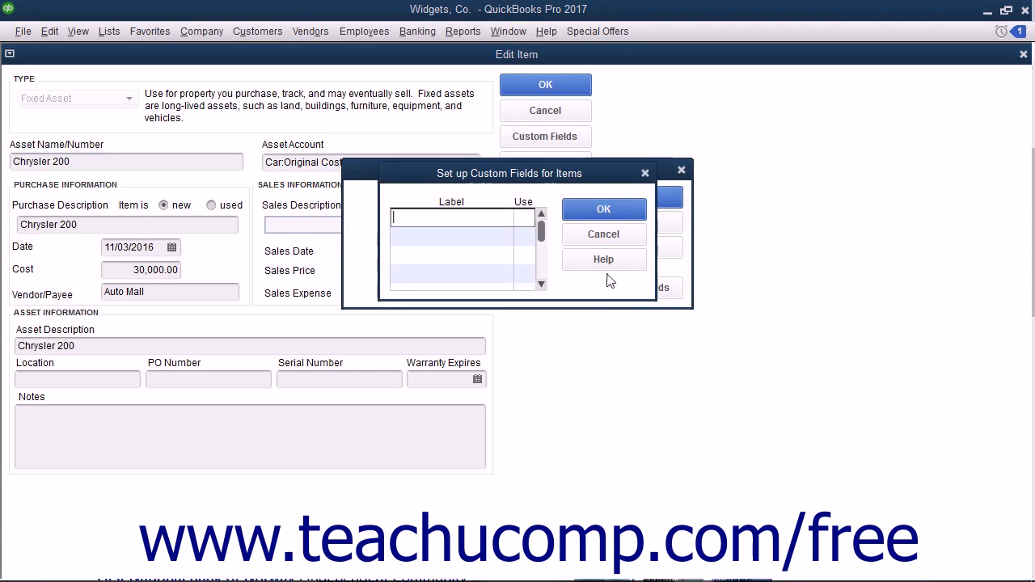
mouse_move(490, 229)
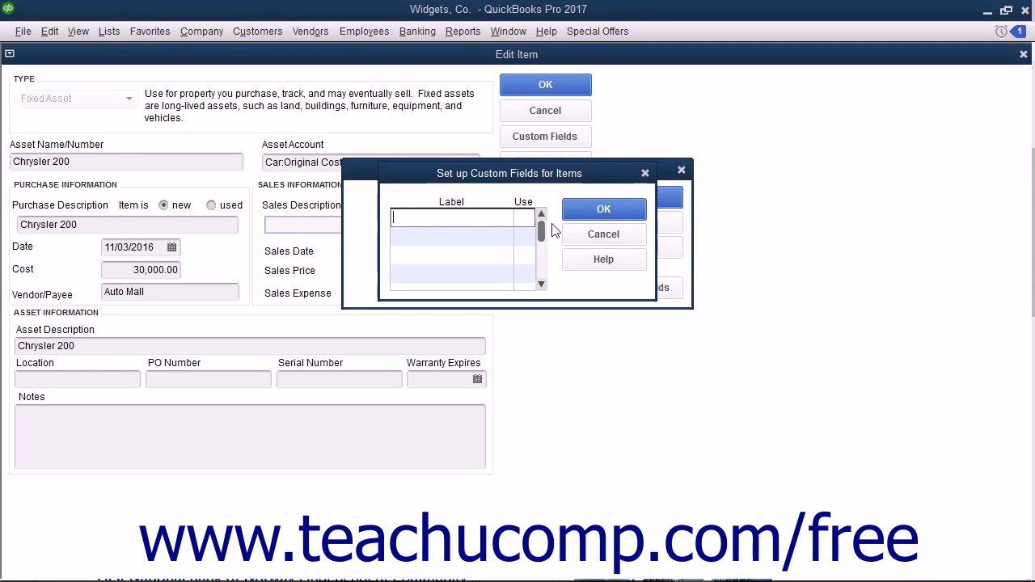
mouse_move(587, 233)
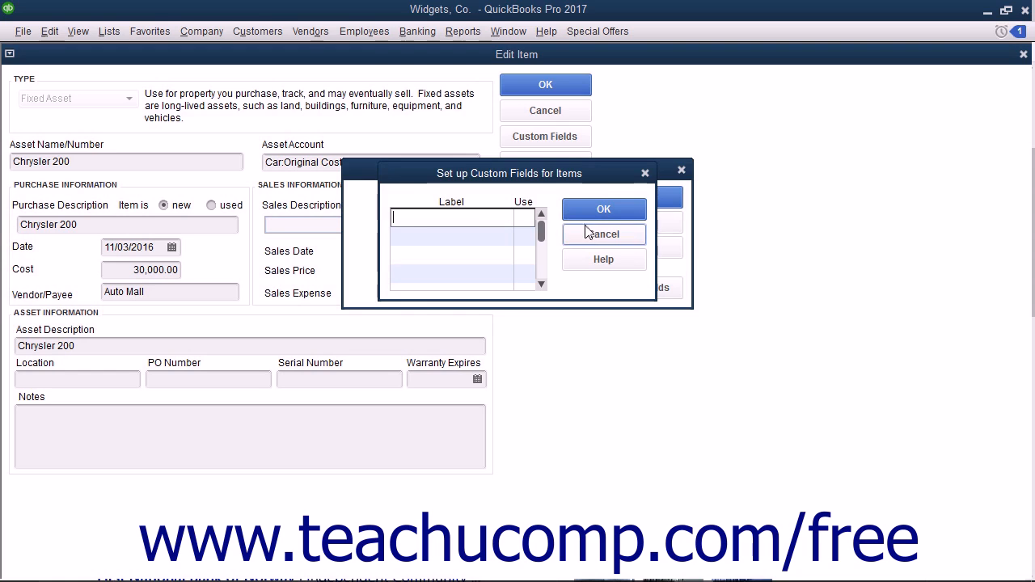